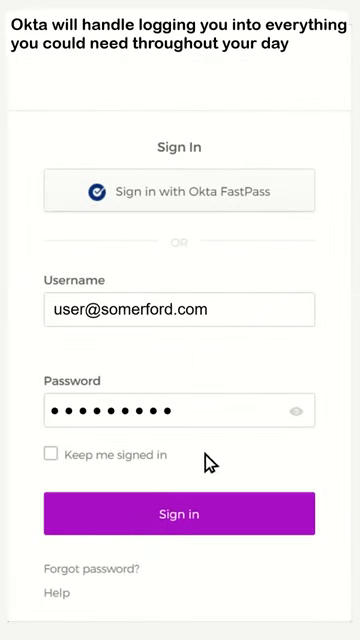
Sign in to Okta and land on the My Apps dashboard with Google Workspace, Salesforce and LinkedIn.
click(180, 512)
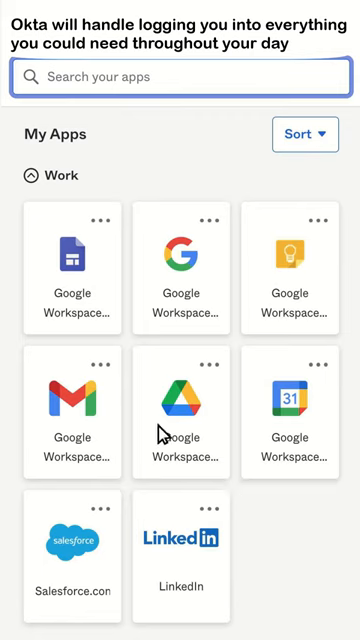